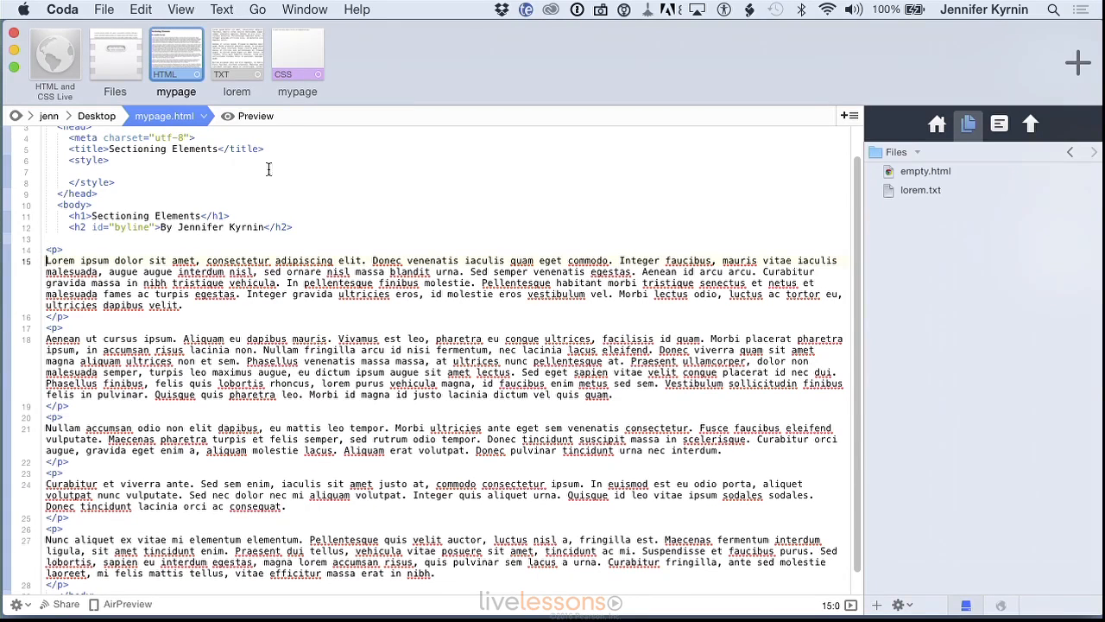
- Place the cursor before the first <p> tag and insert a blank line above it
left_click(248, 115)
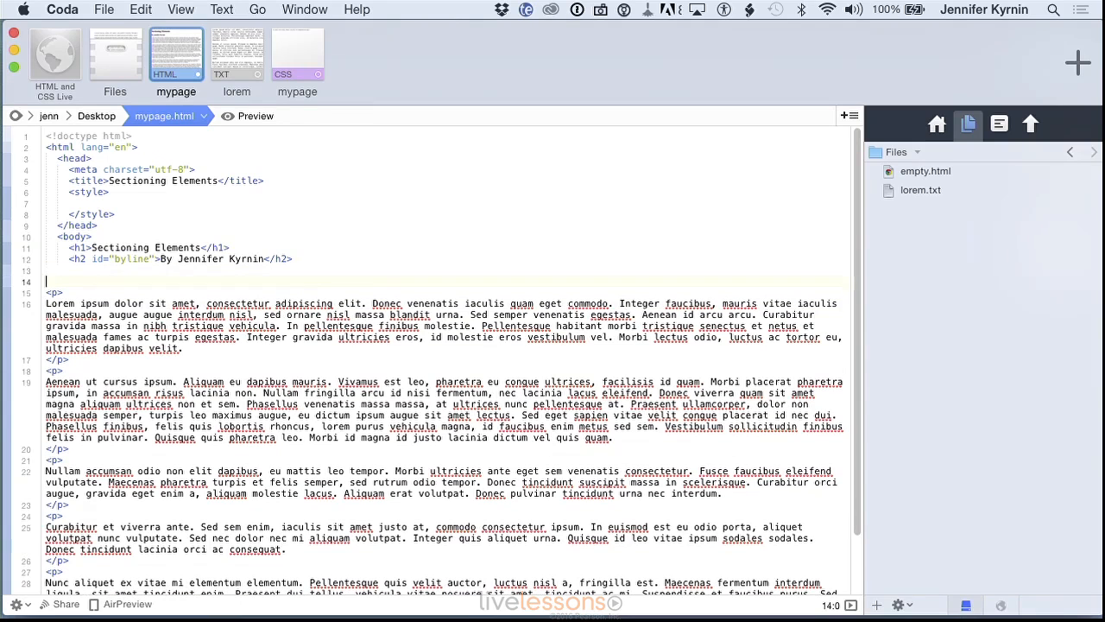
- Wrap the first two Lorem ipsum paragraphs in <article> and </article> tags
type("<article>")
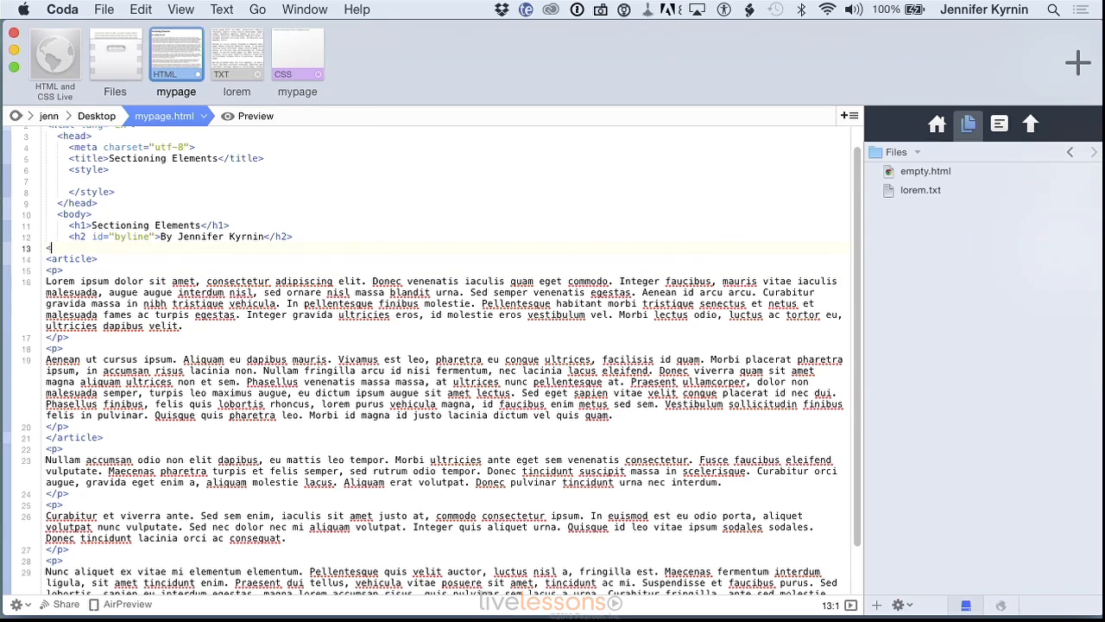
- Add <section> before the article and </section> after the fourth paragraph
type("<section>")
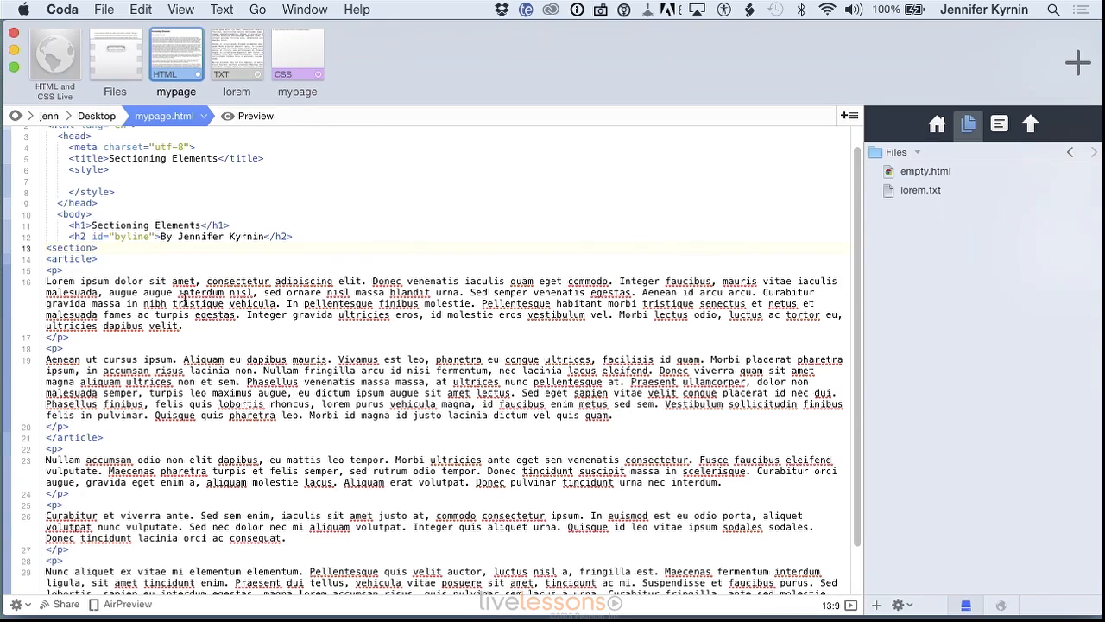
scroll("down", 3)
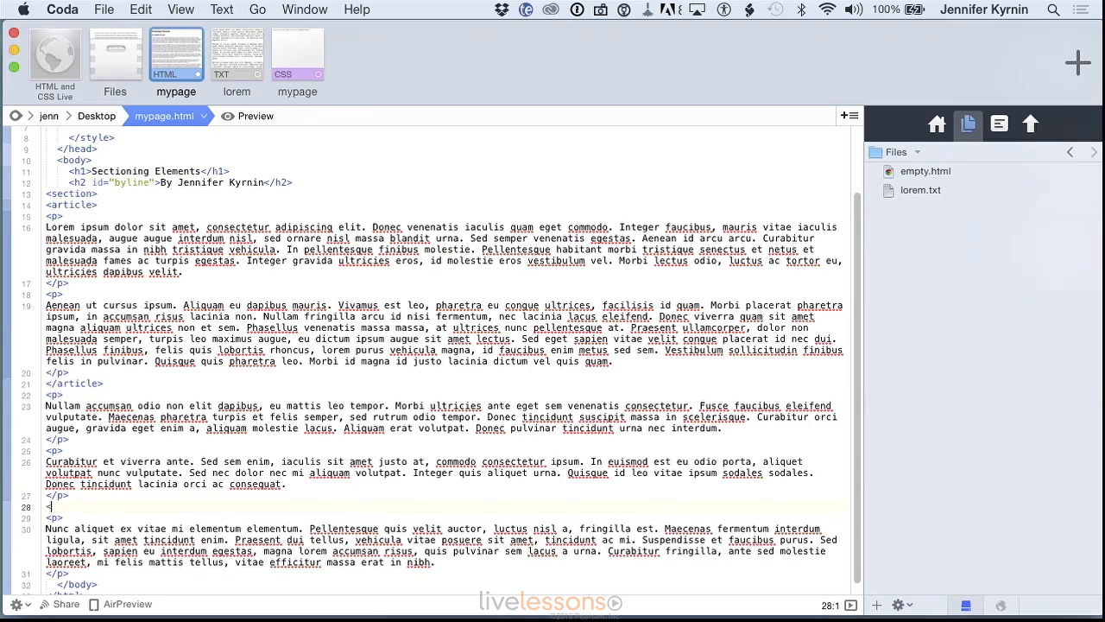
type("</section>")
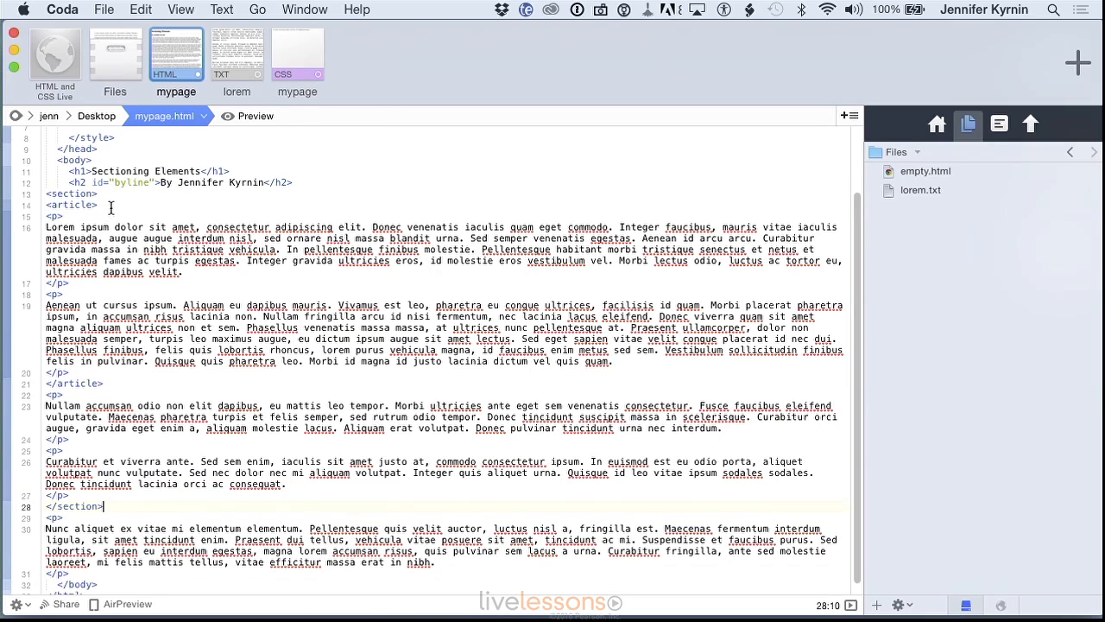
mouse_move(249, 231)
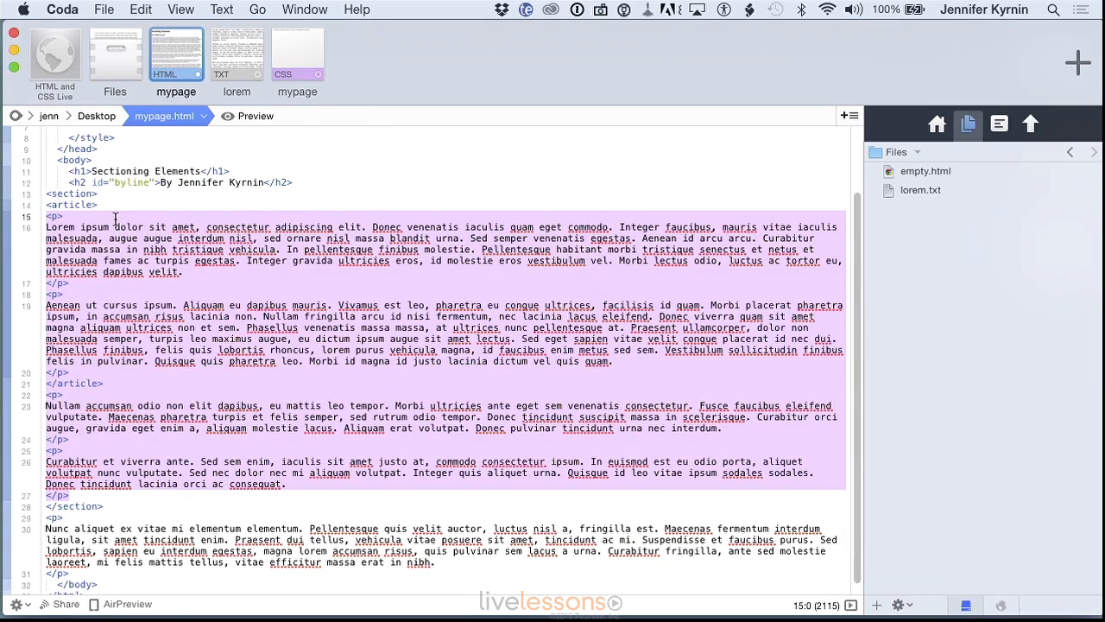
- Type a <div tag at the section line and open a blank line after </article>
left_click(140, 195)
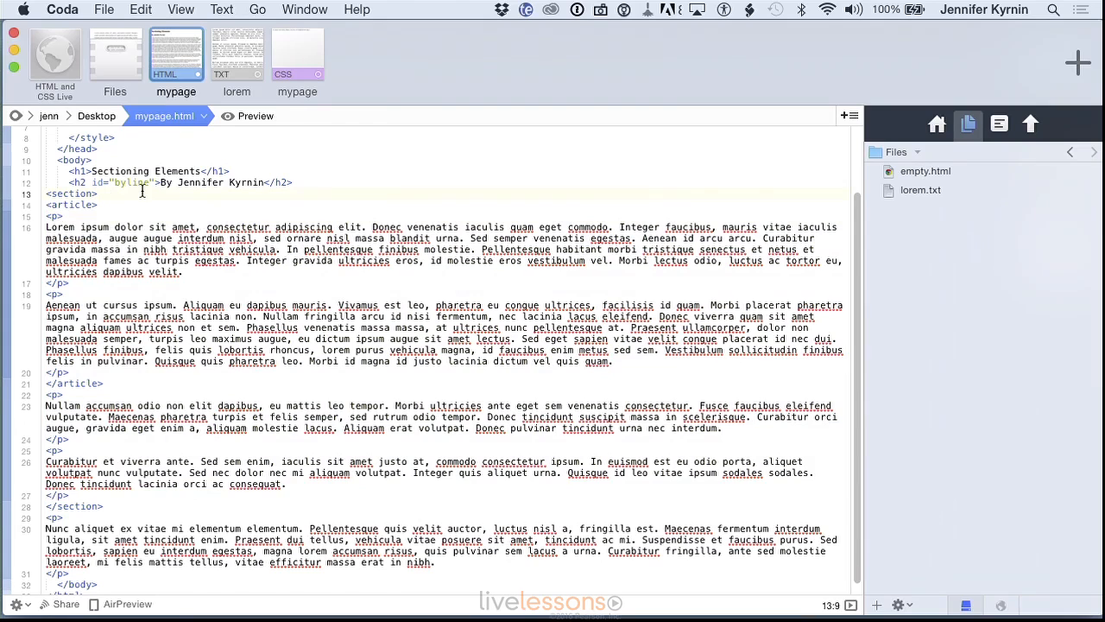
type("<div")
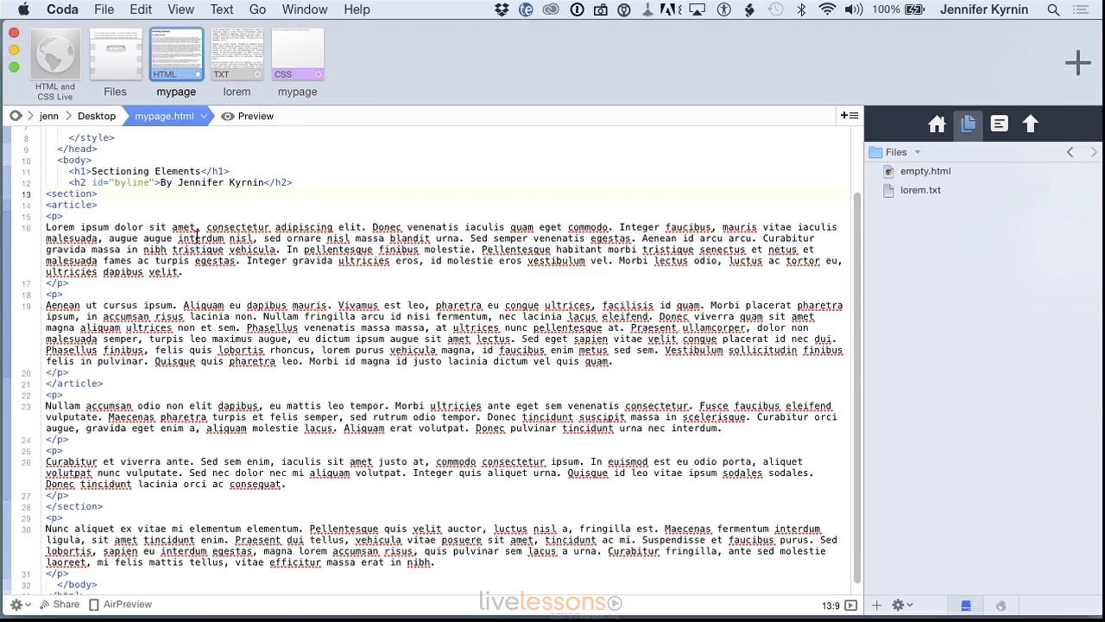
left_click(97, 193)
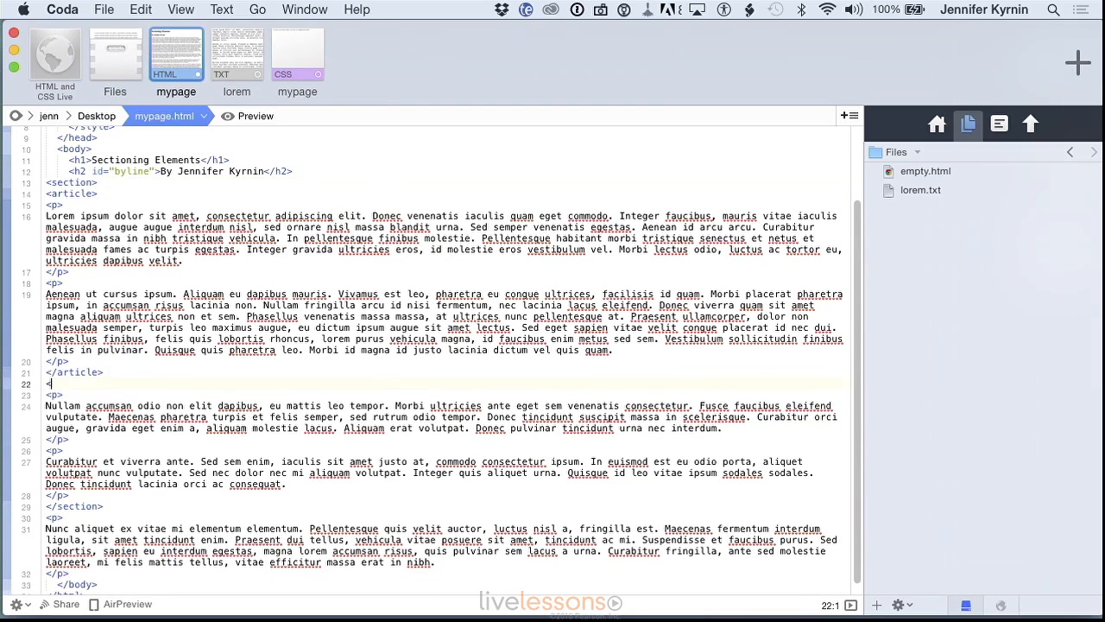
- Enclose the third and fourth paragraphs in <aside> tags and return to the section top
type("<aside>")
type("</aside>")
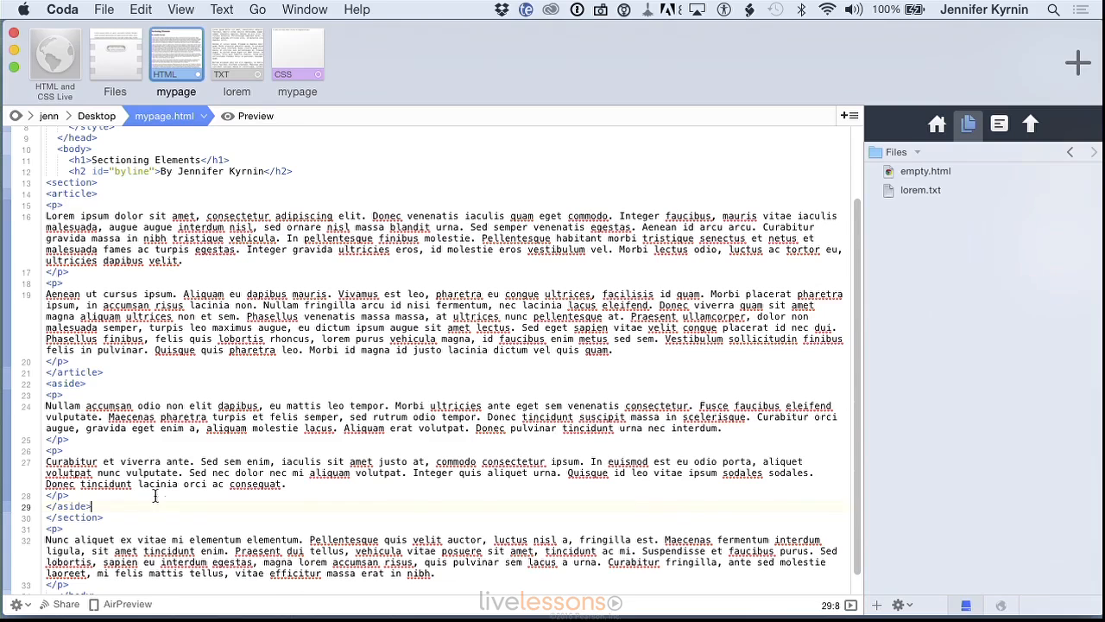
scroll("up", 3)
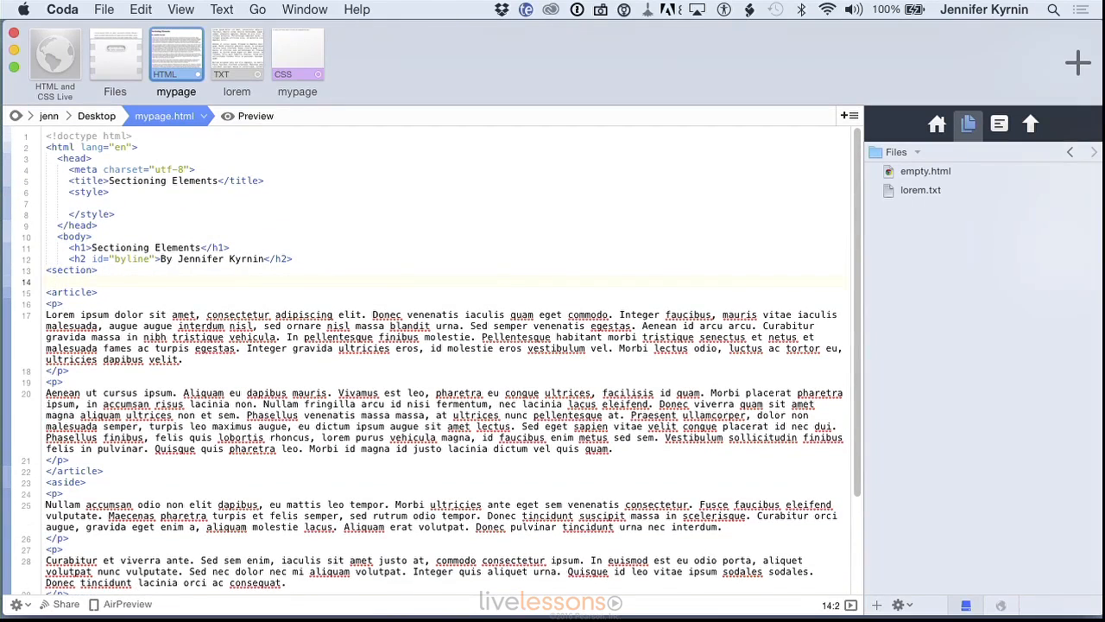
- Build a <nav><ul> of Home (href="/"), About and Contact links opening the section
type("<nav>")
type("<l")
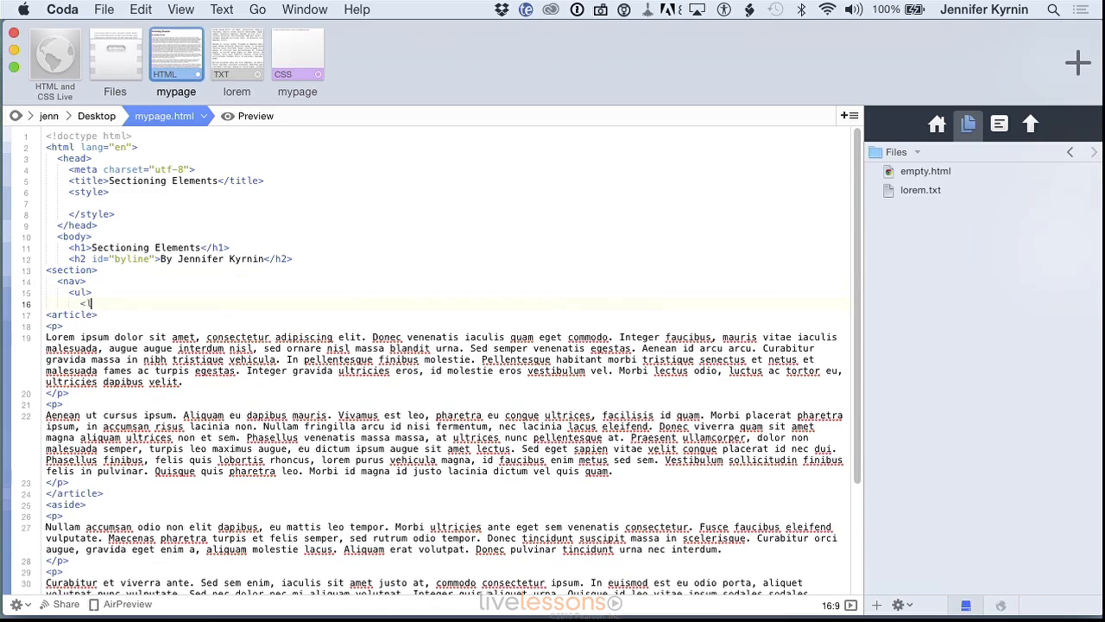
type("<a")
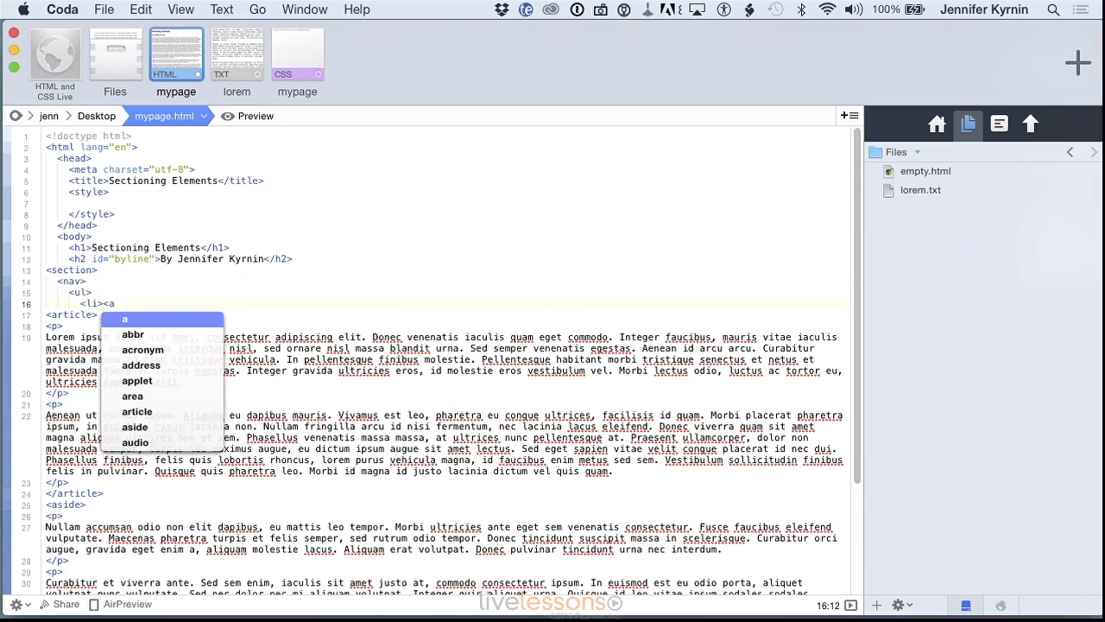
type("href=\"/\"")
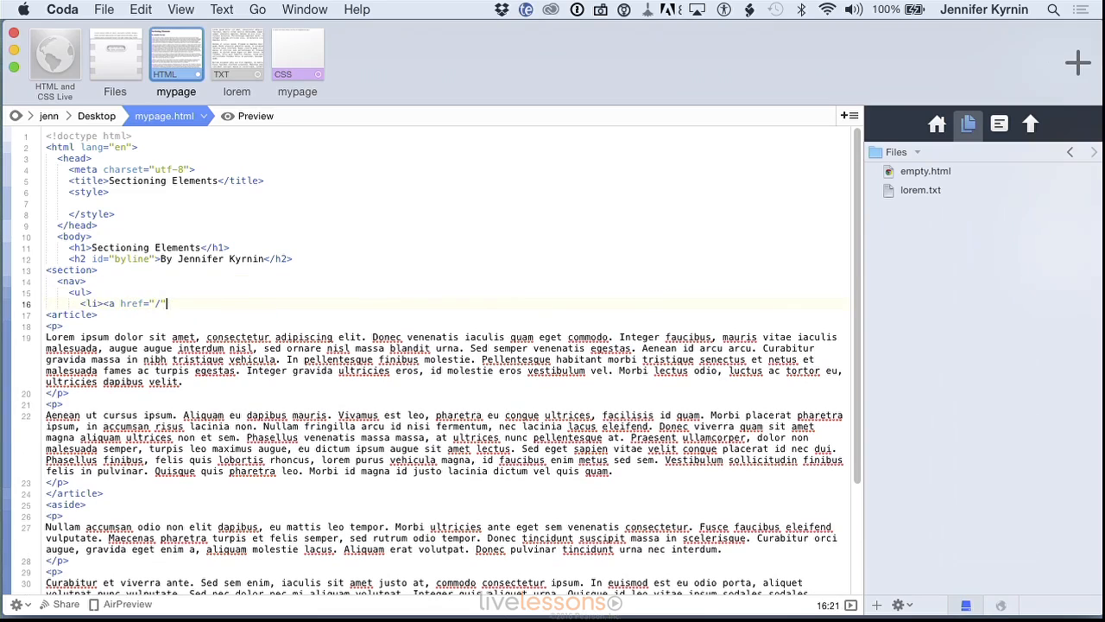
type("Ho")
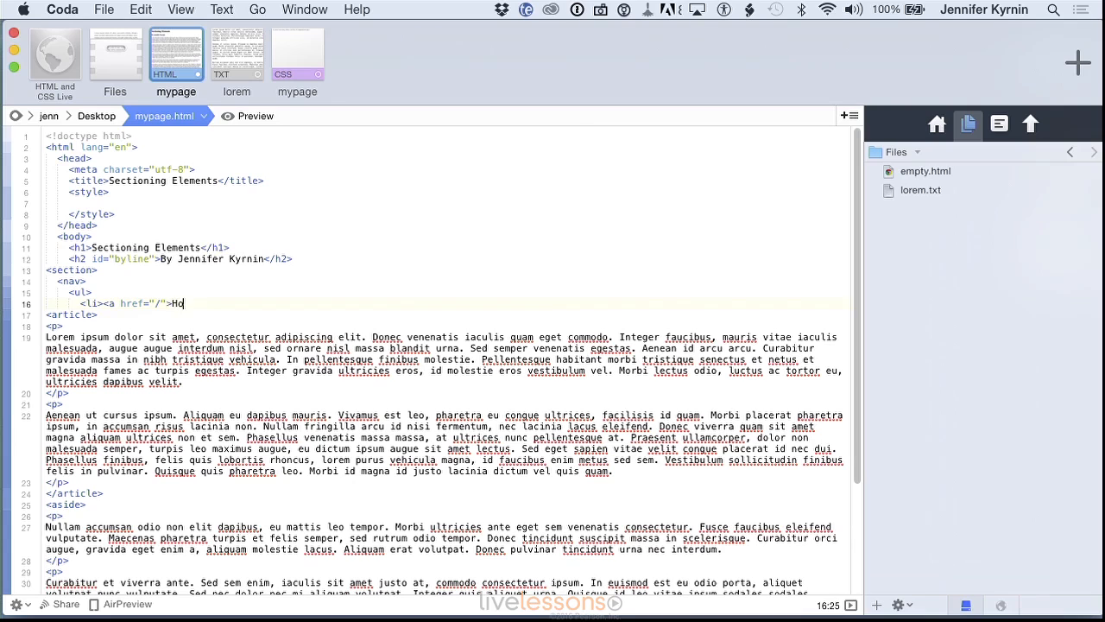
type("me</a></li>")
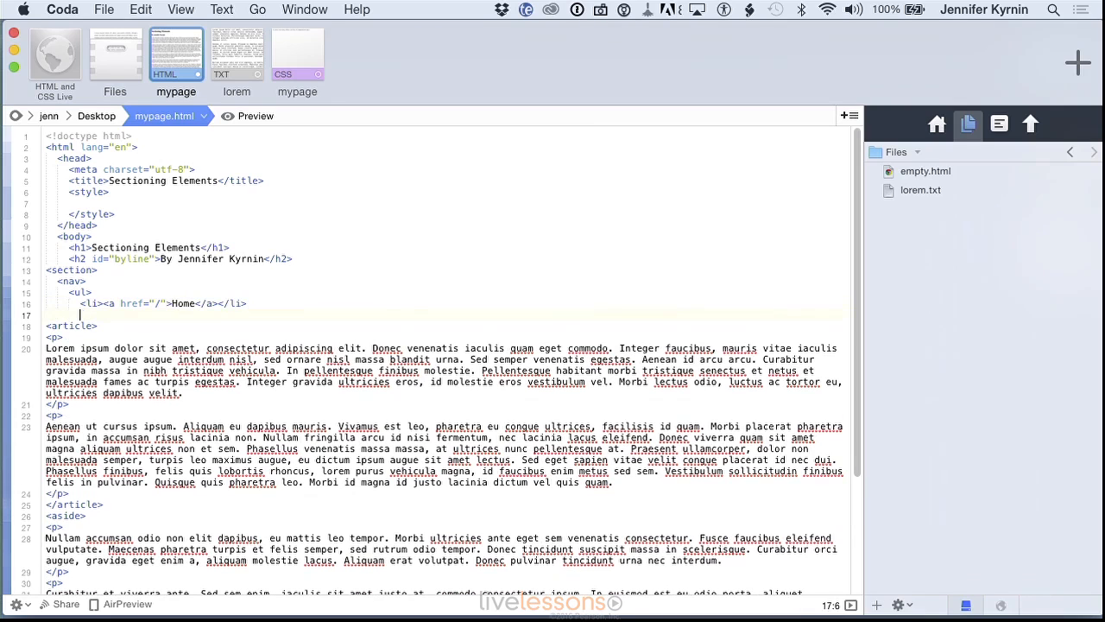
type("<li><a href=\"#\">")
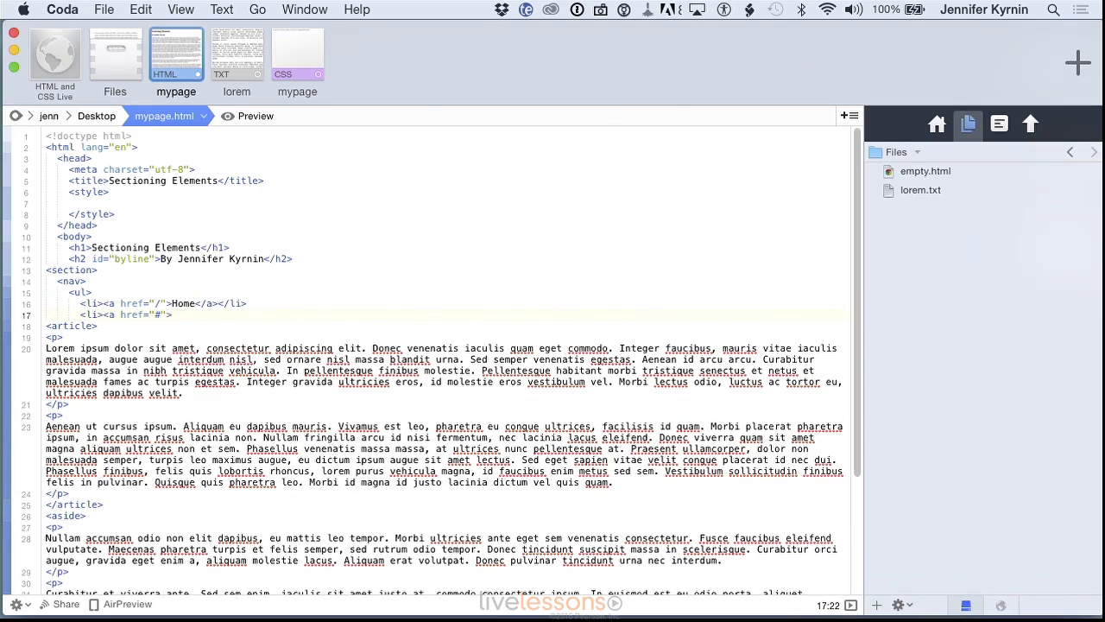
type("About</a></li>")
type("<li><a href=\"#")
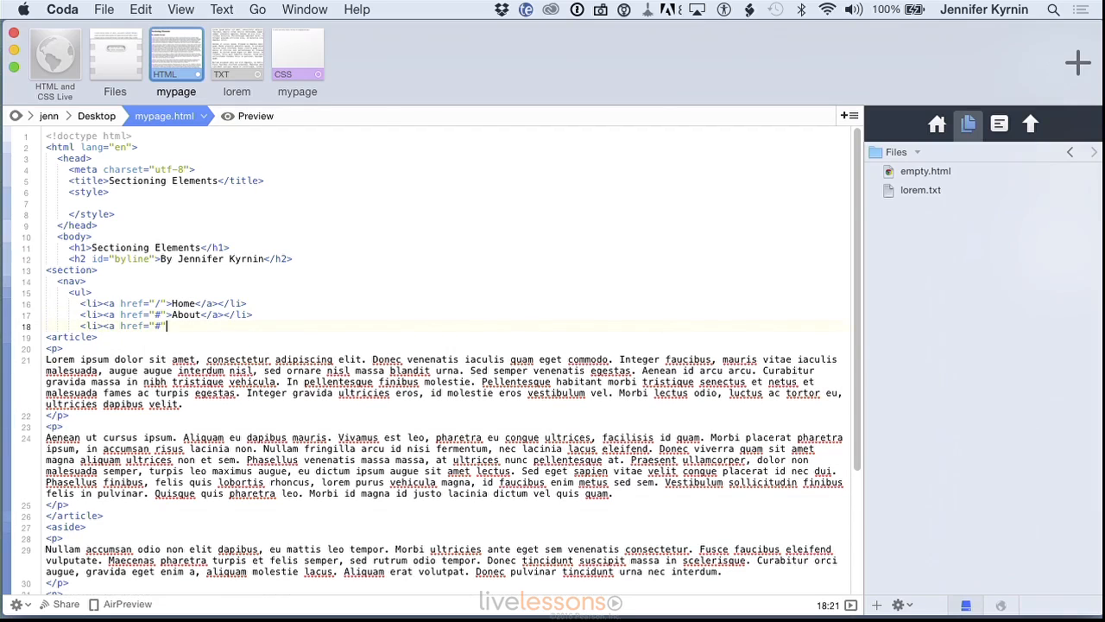
type("Contact</a></li>")
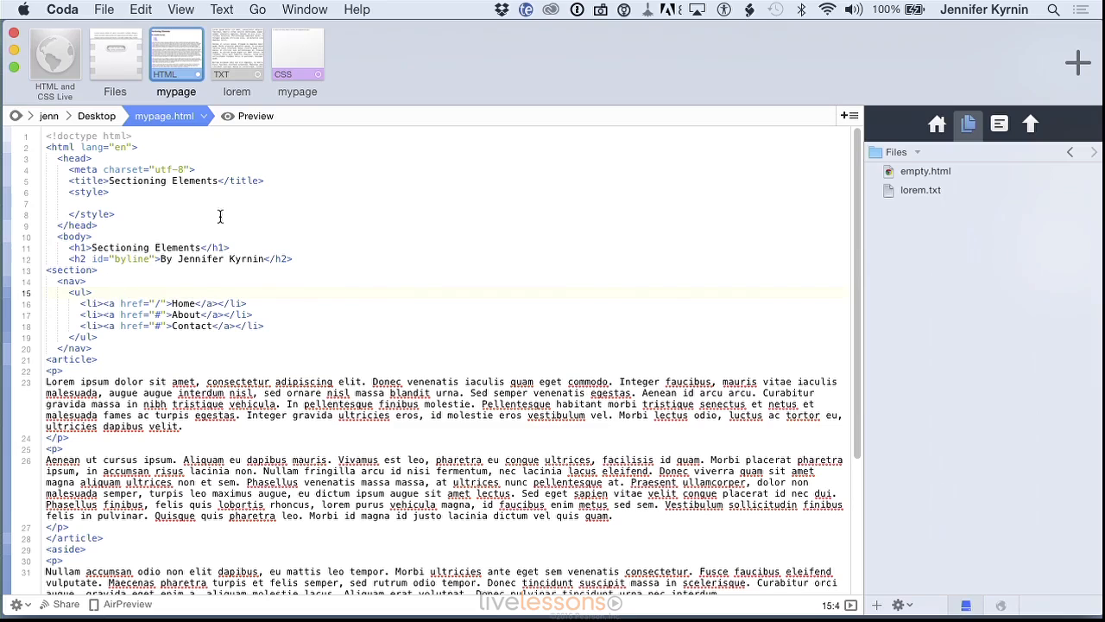
mouse_move(321, 209)
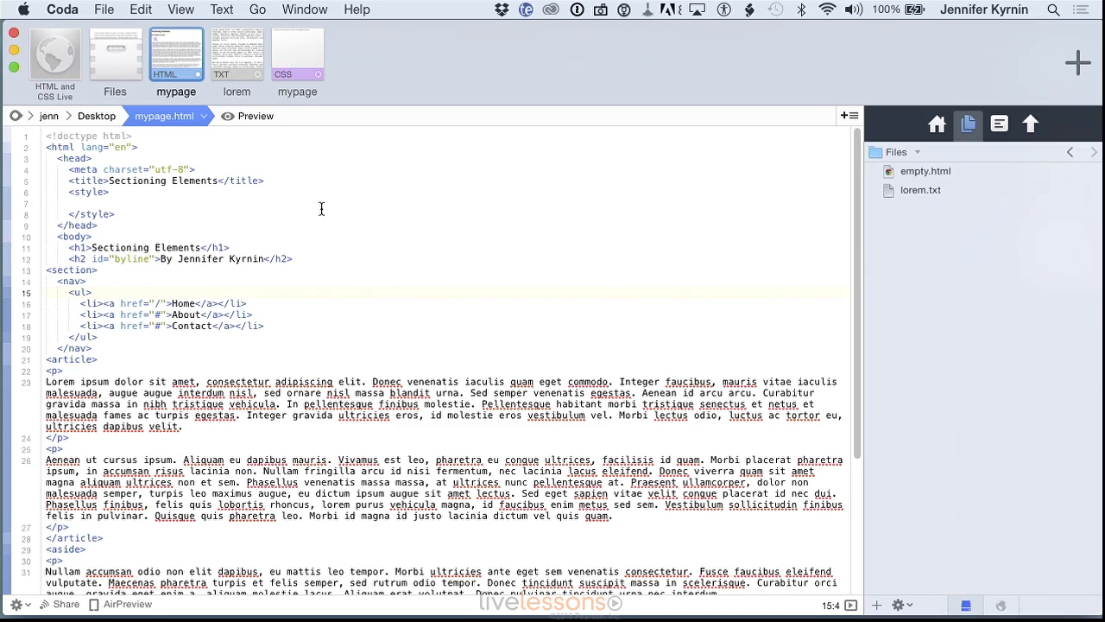
mouse_move(243, 132)
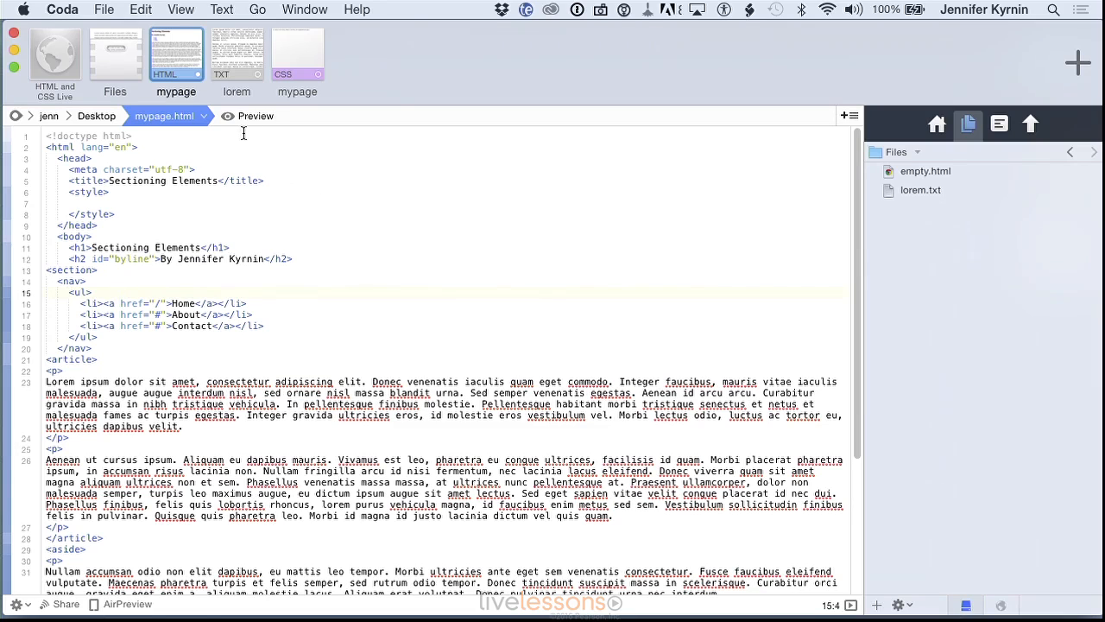
- Check the bulleted Home/About/Contact list in Preview, then return to the mypage.html source
left_click(256, 116)
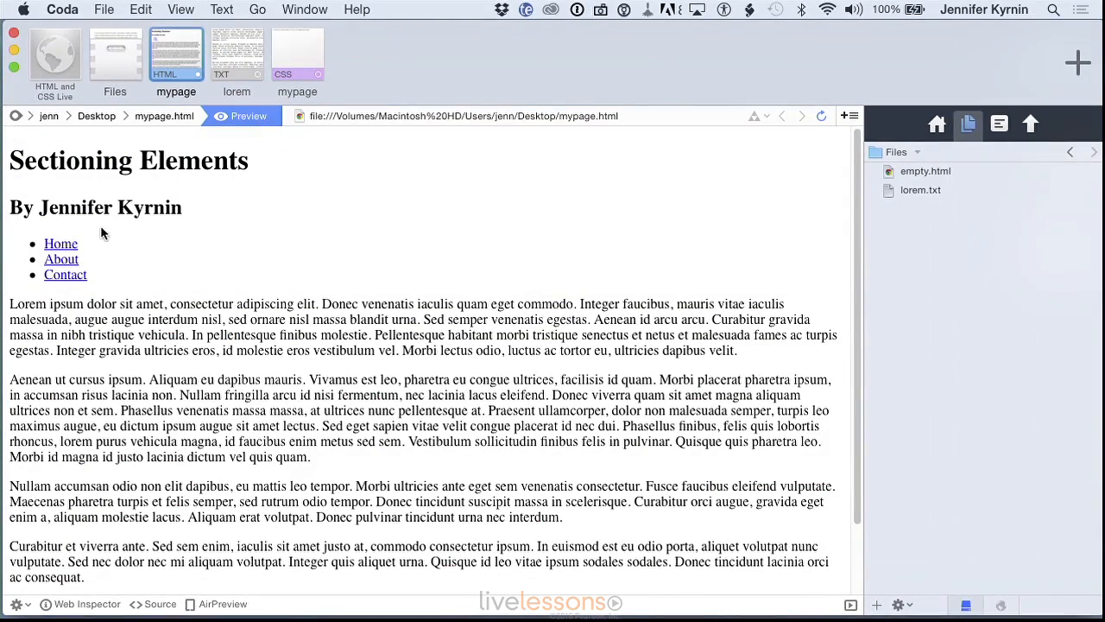
scroll("down", 3)
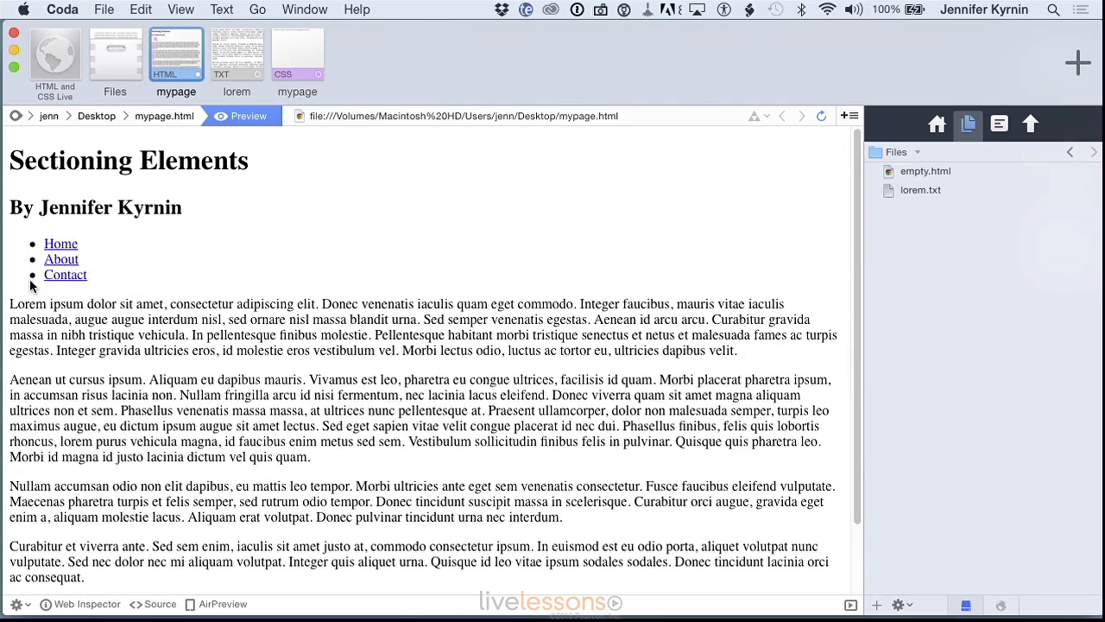
mouse_move(291, 298)
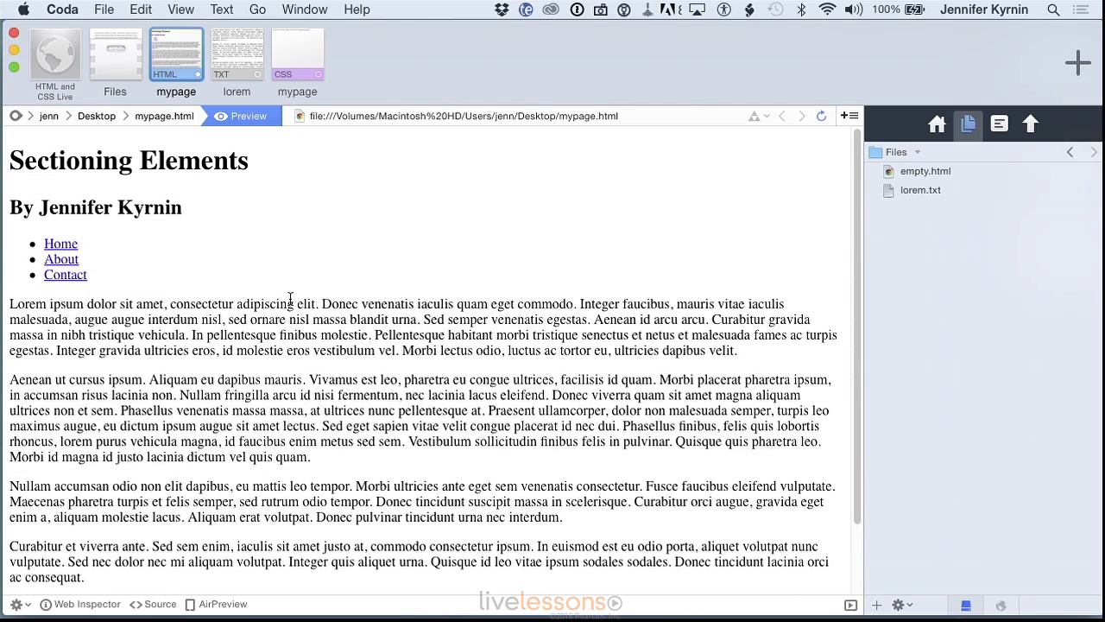
mouse_move(319, 206)
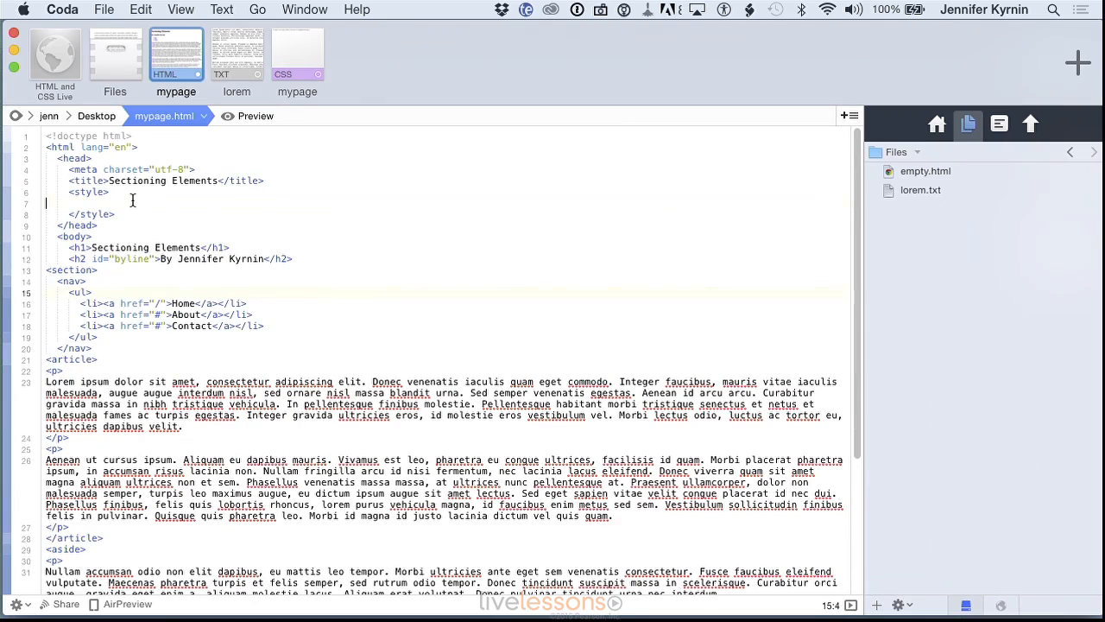
- Add a nav ul { list-style-type: none; } rule and preview the bullet removal
type("nav")
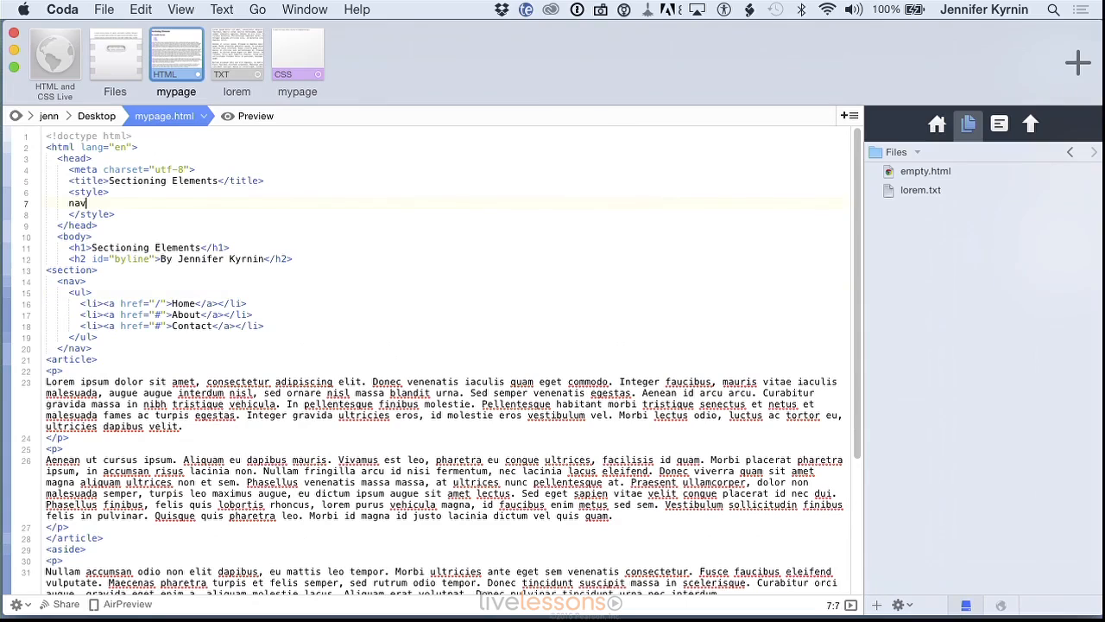
type("ul {}")
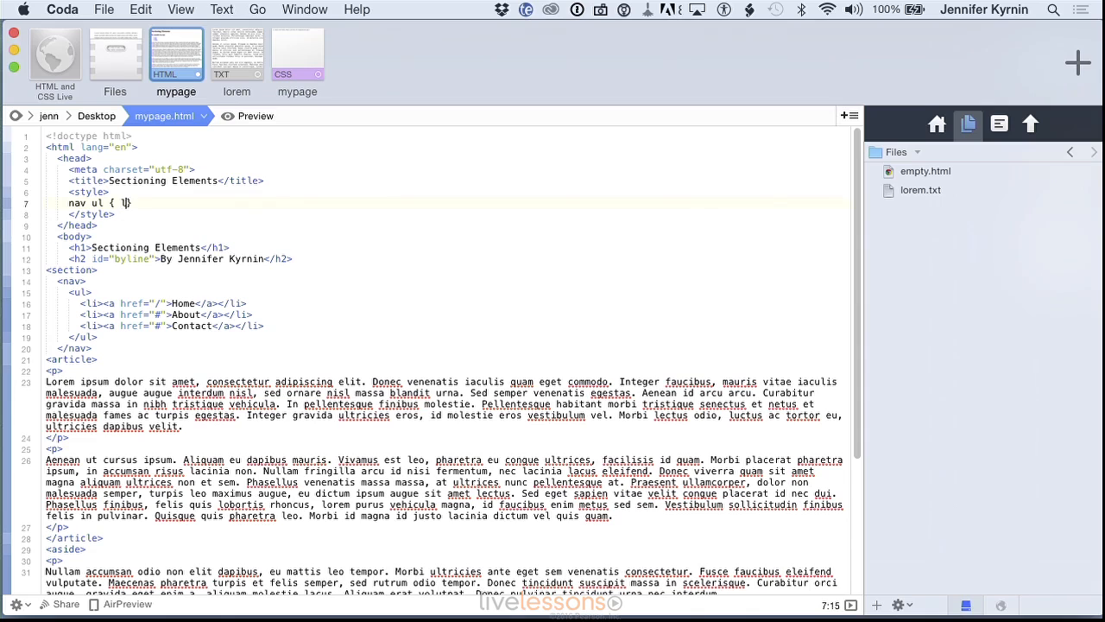
type("ist-style-type: none;")
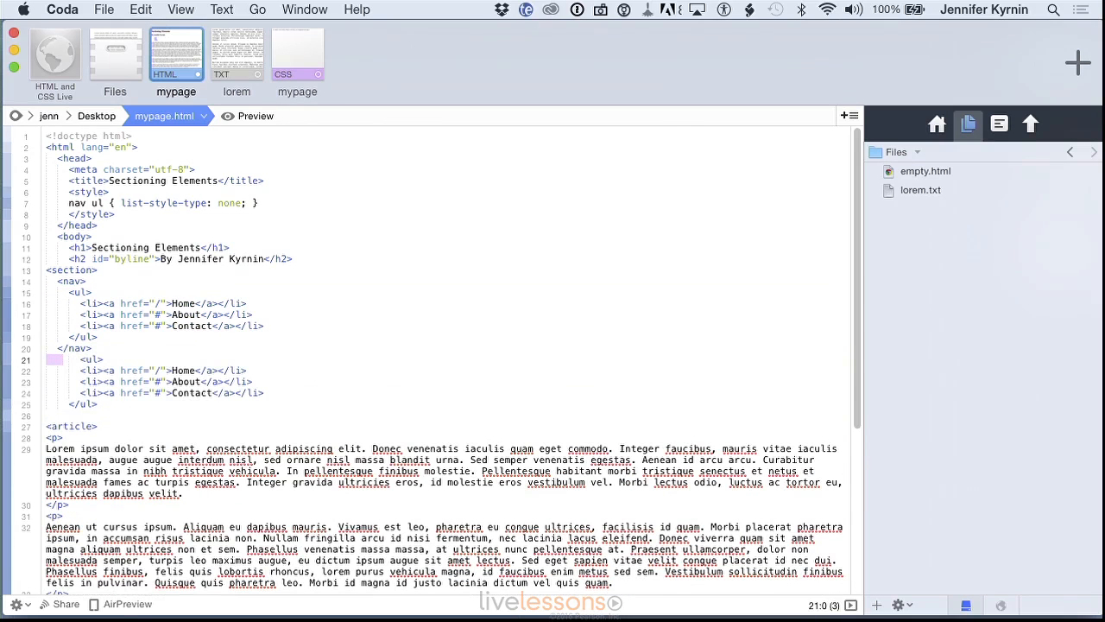
left_click(250, 116)
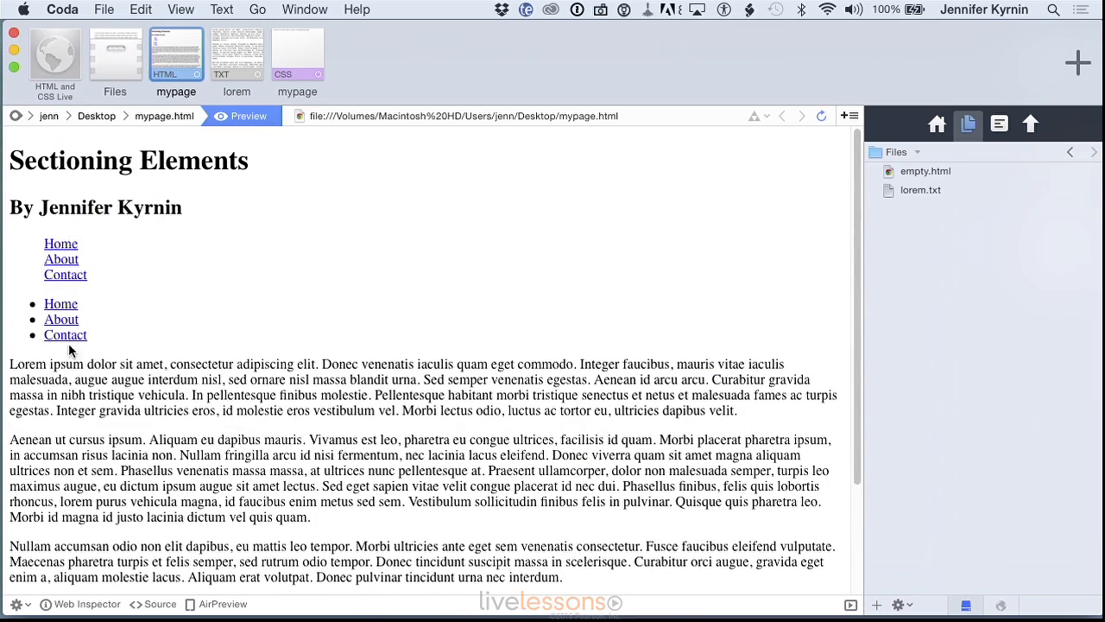
mouse_move(108, 112)
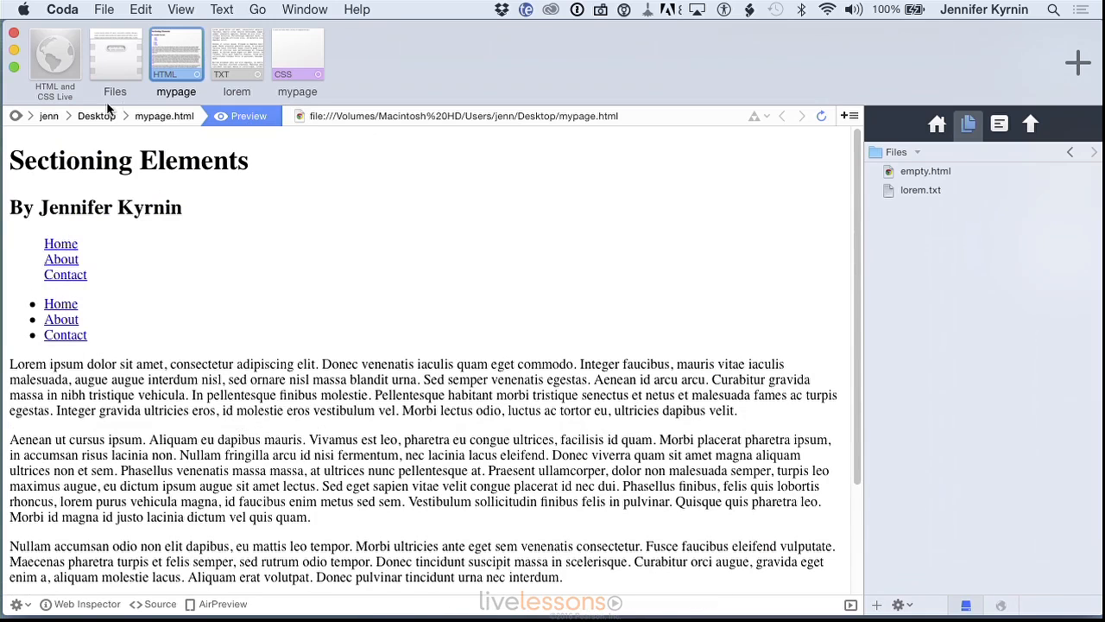
- Go back to the mypage.html source editor from the two-list preview
left_click(164, 116)
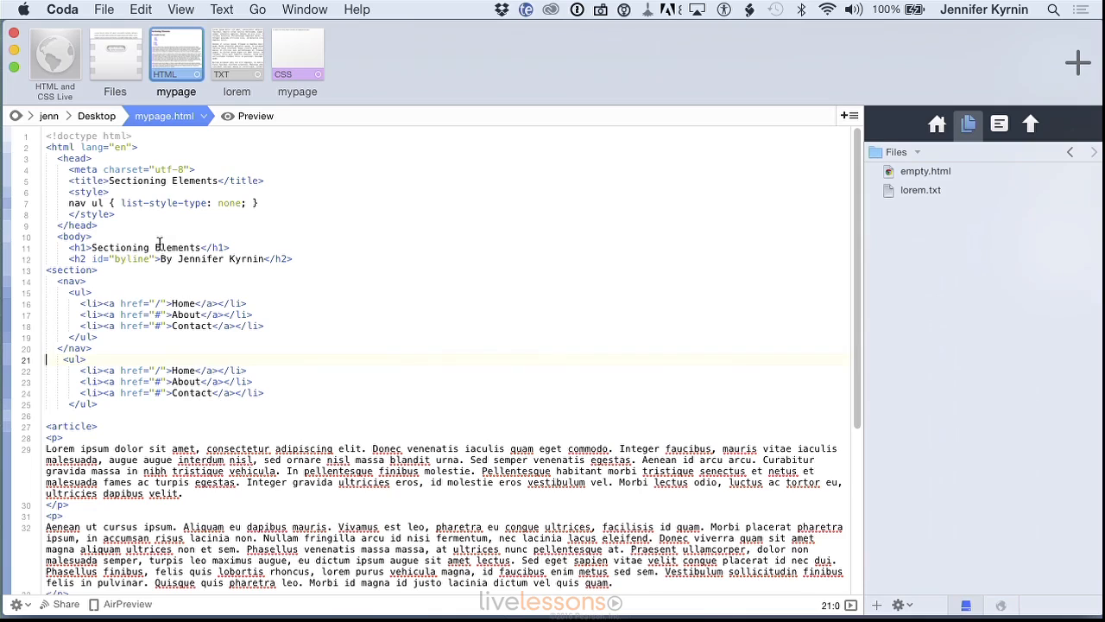
mouse_move(324, 213)
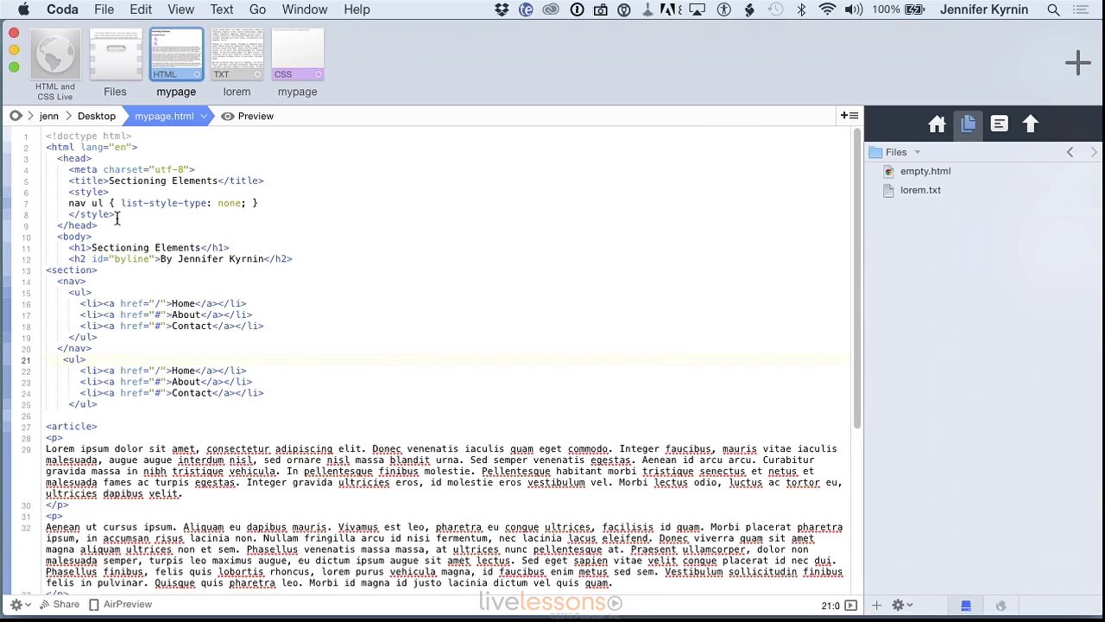
mouse_move(203, 217)
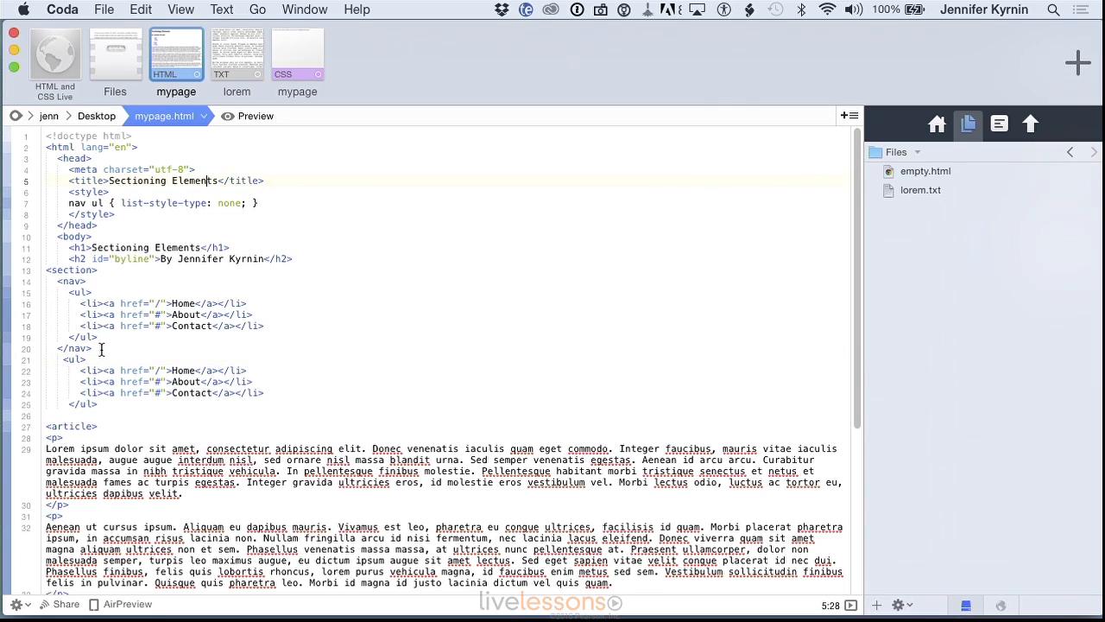
left_click_drag(52, 281, 99, 348)
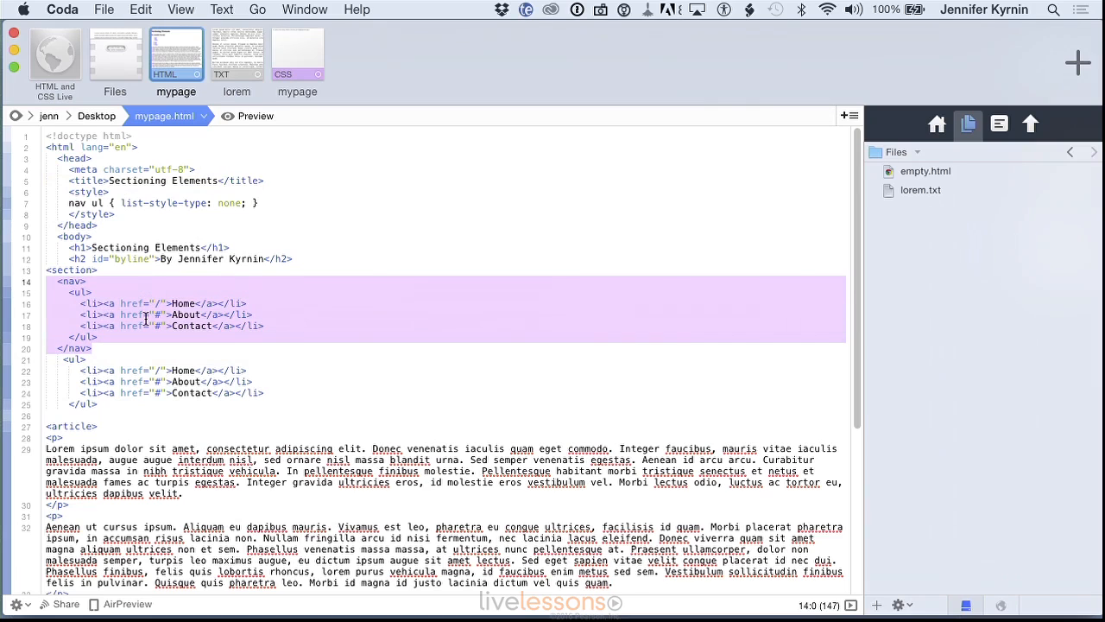
left_click(211, 314)
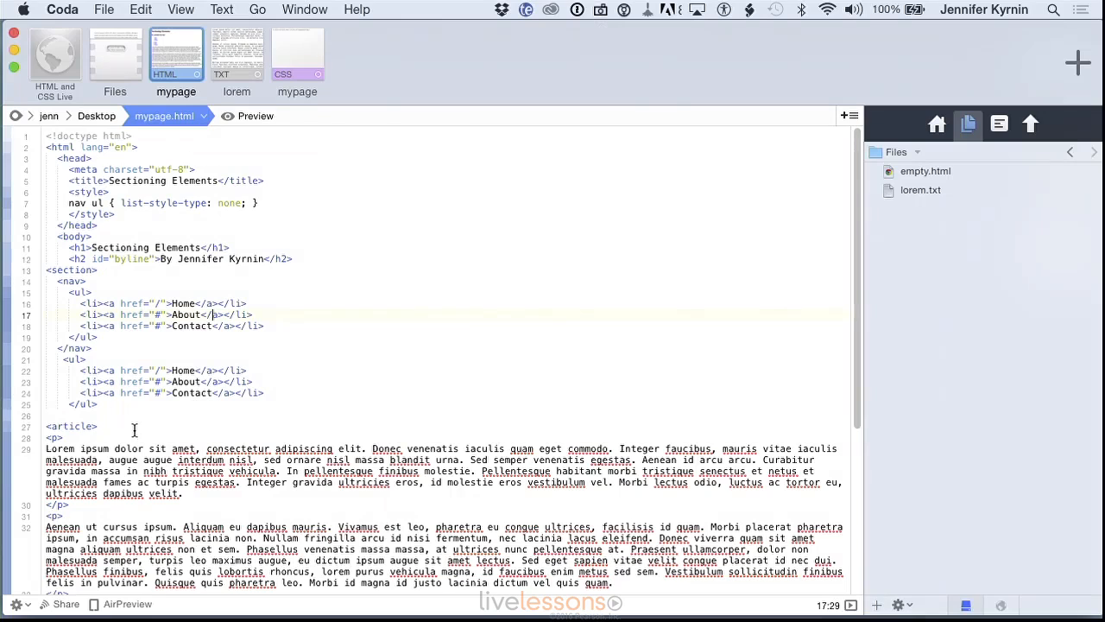
left_click(98, 426)
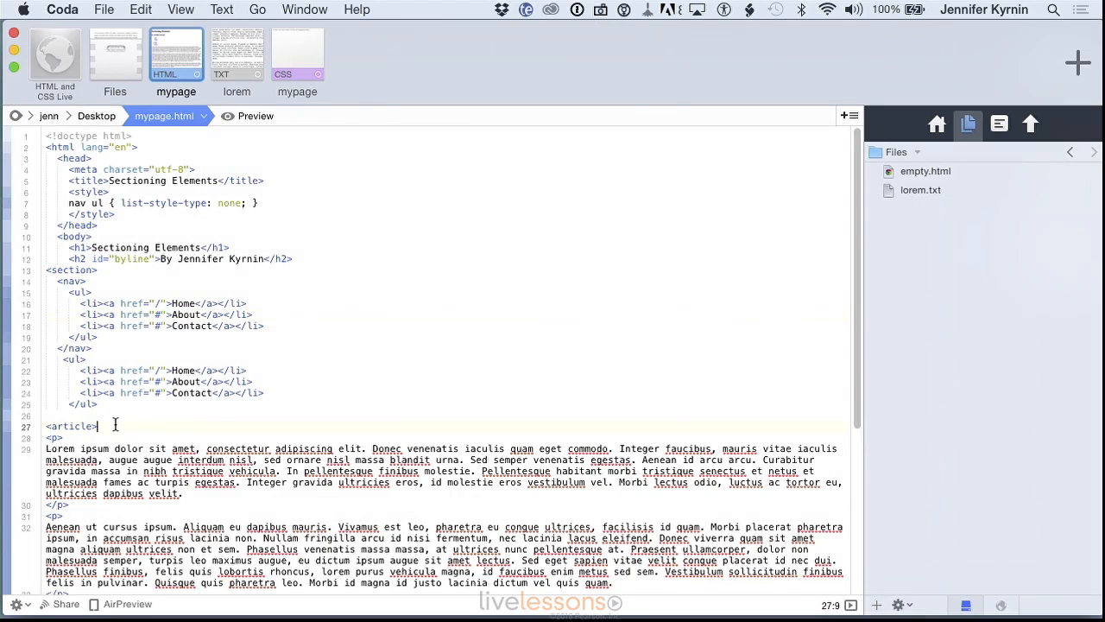
- Insert empty <div class="article"> and <div class="aside"> after the article and aside tags
type("<c")
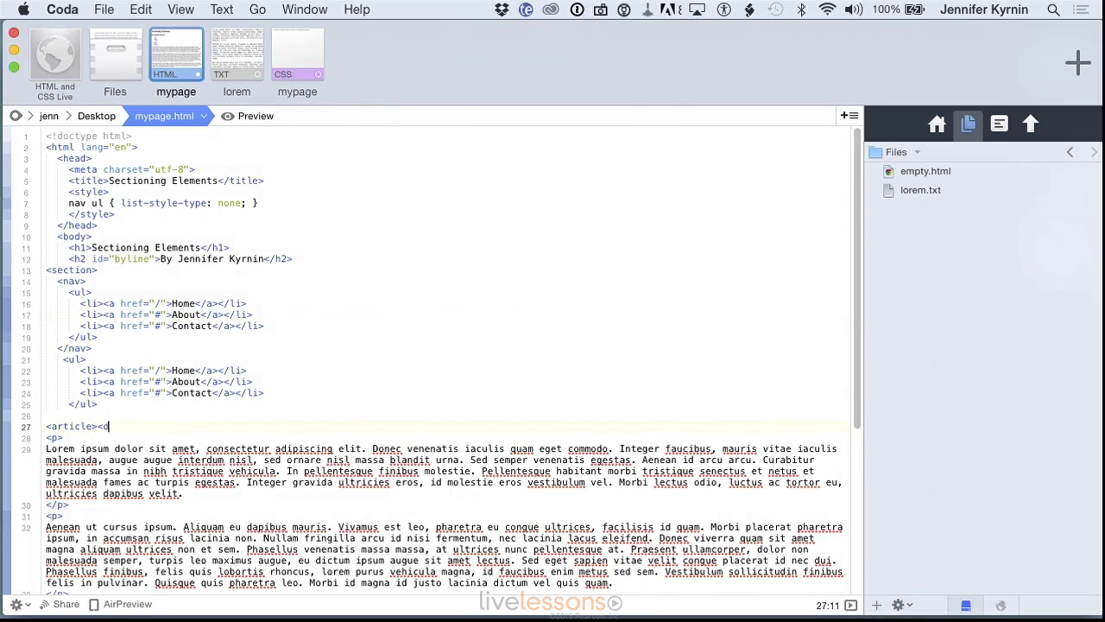
type("div")
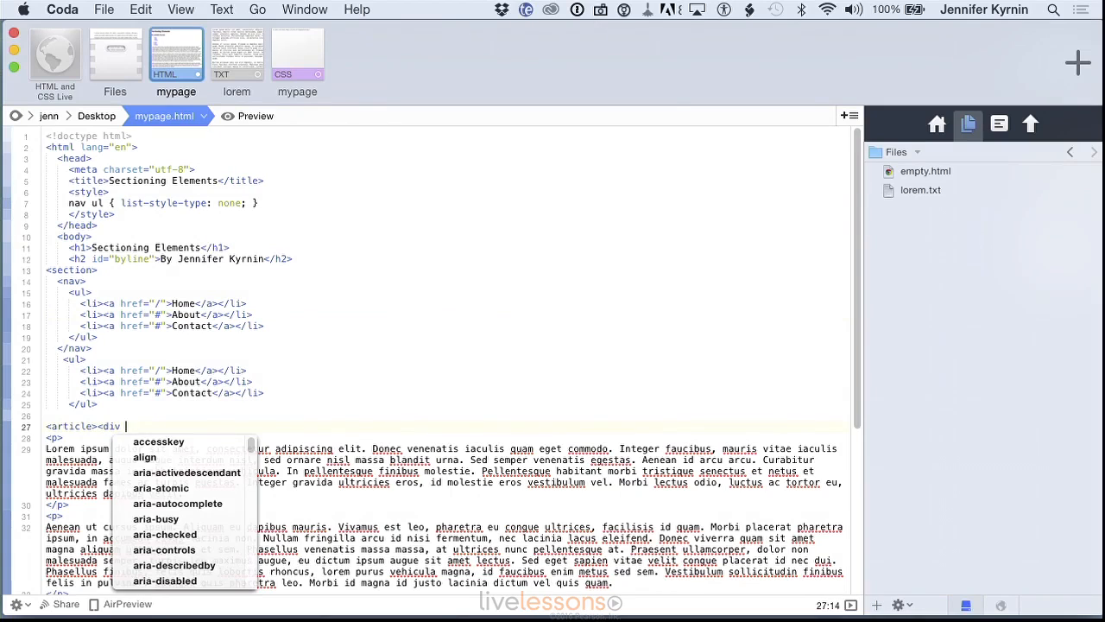
type("class=\"ar")
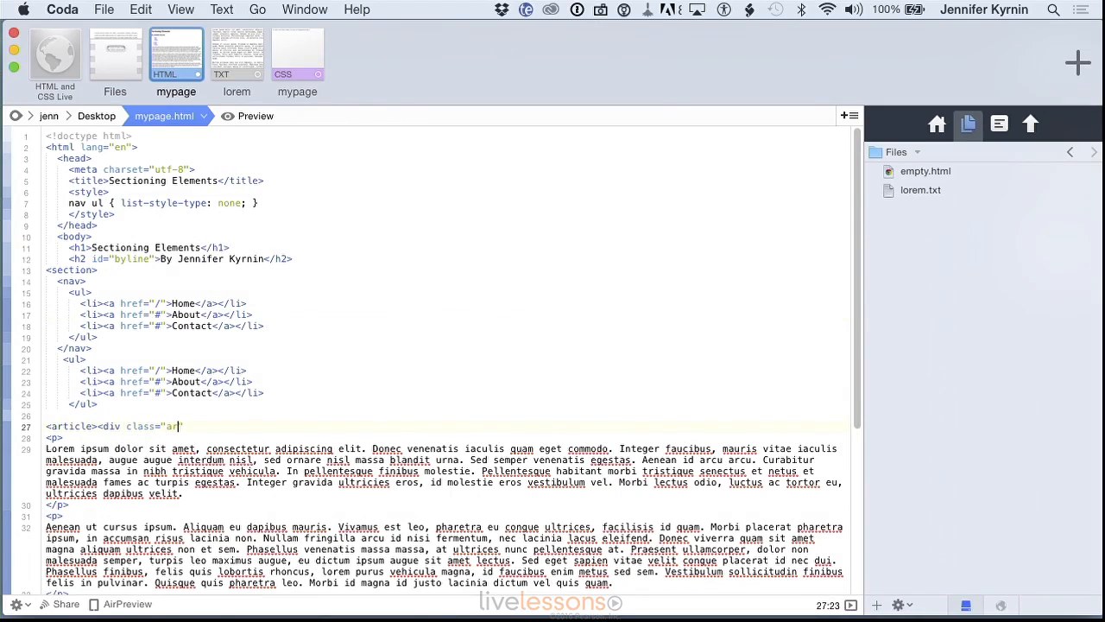
type("icle\"></div>")
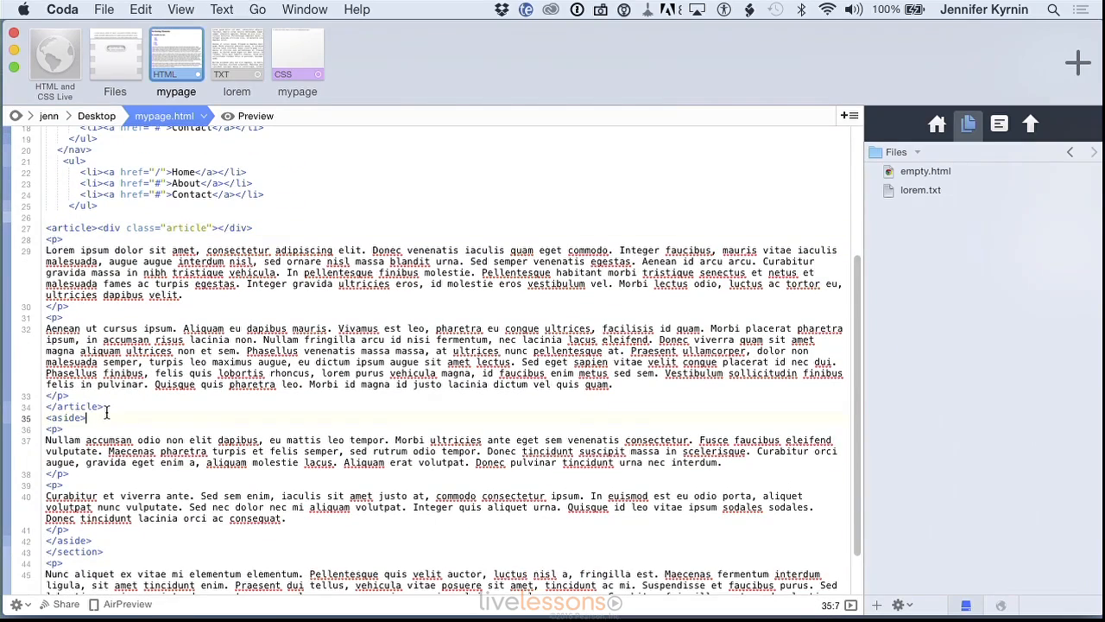
type("<div class=\"aside")
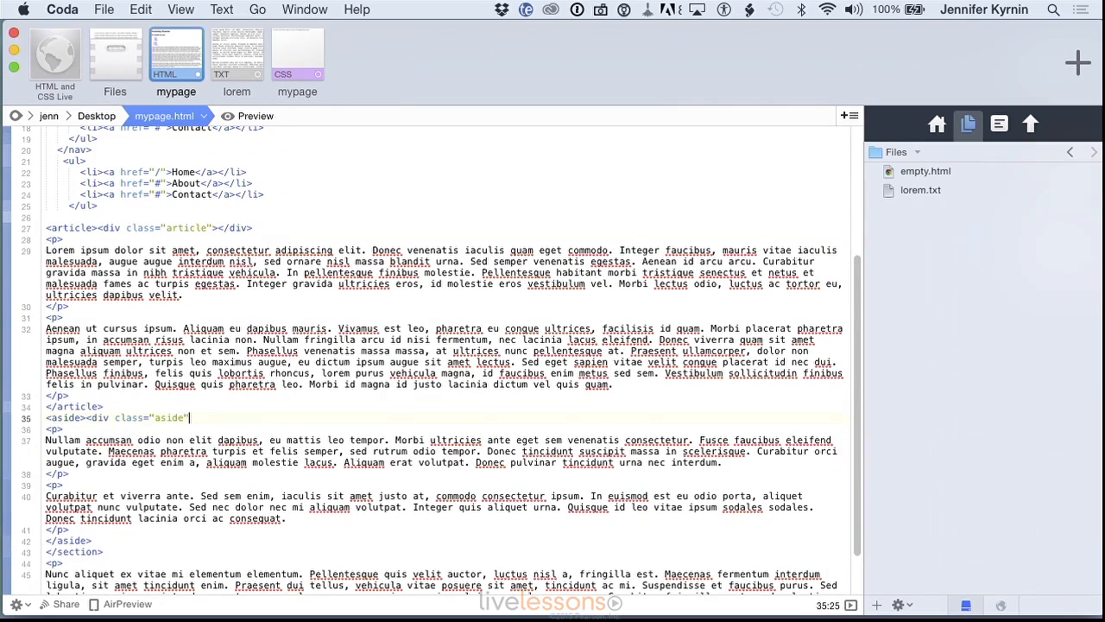
type("></div>")
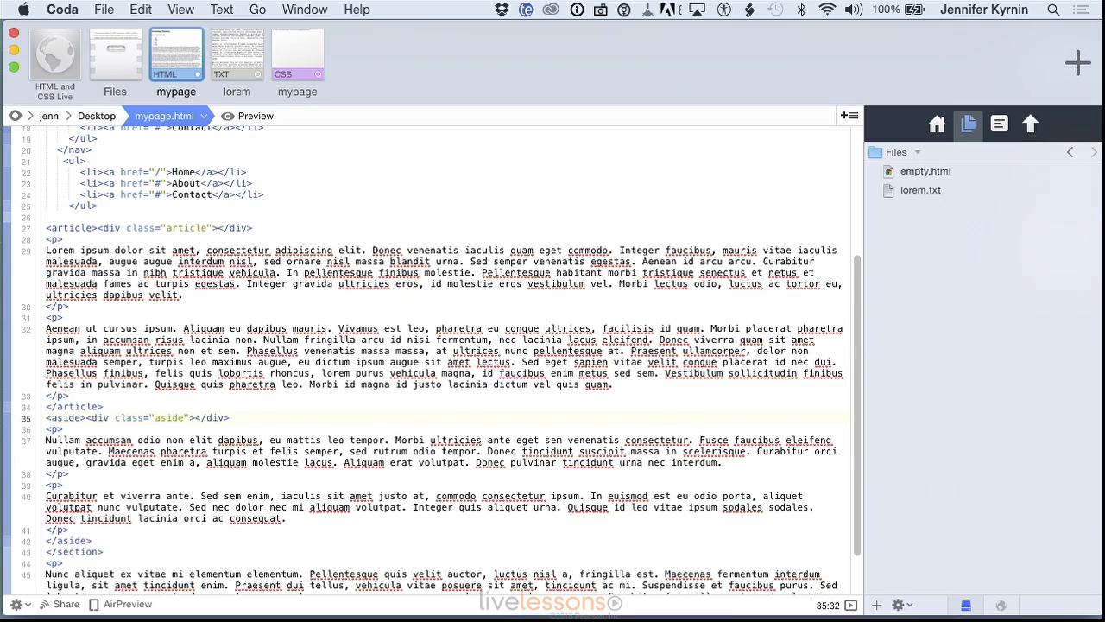